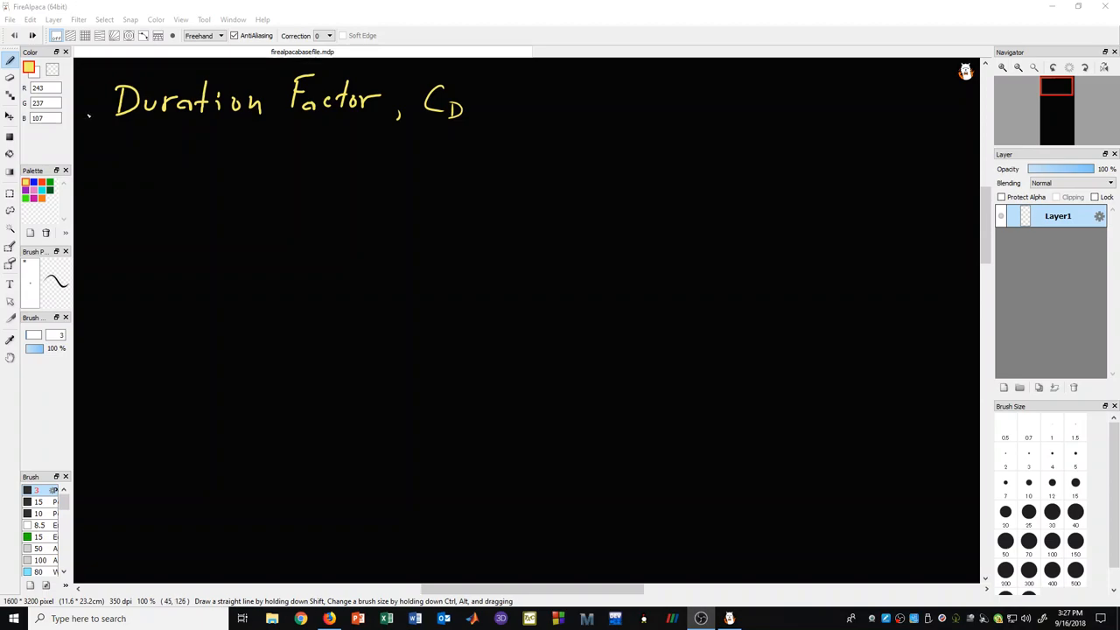
mouse_move(175, 157)
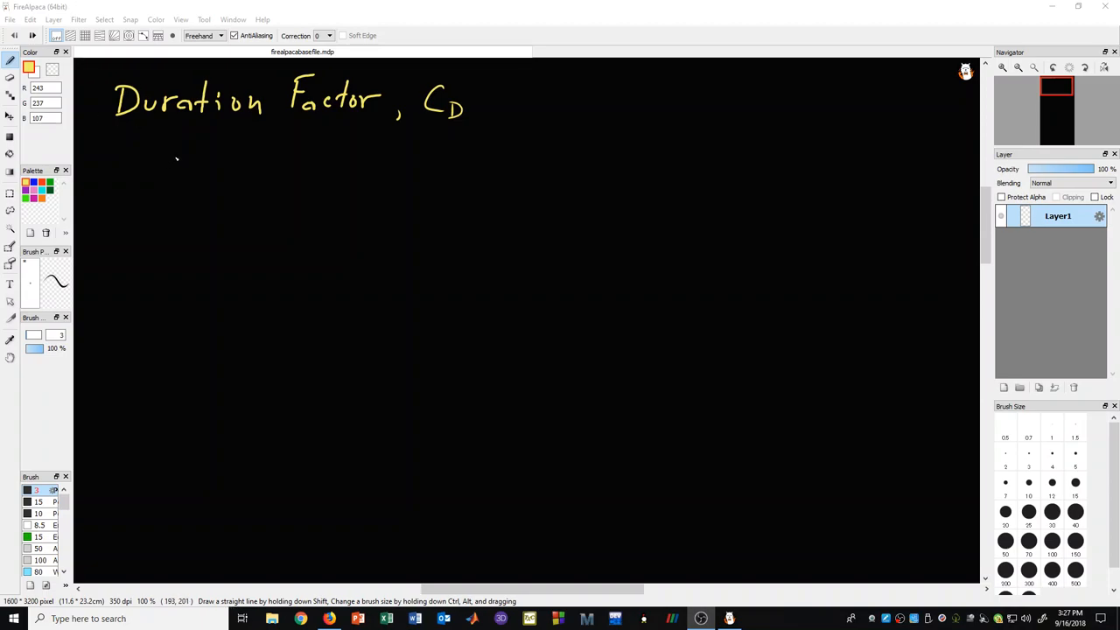
mouse_move(180, 161)
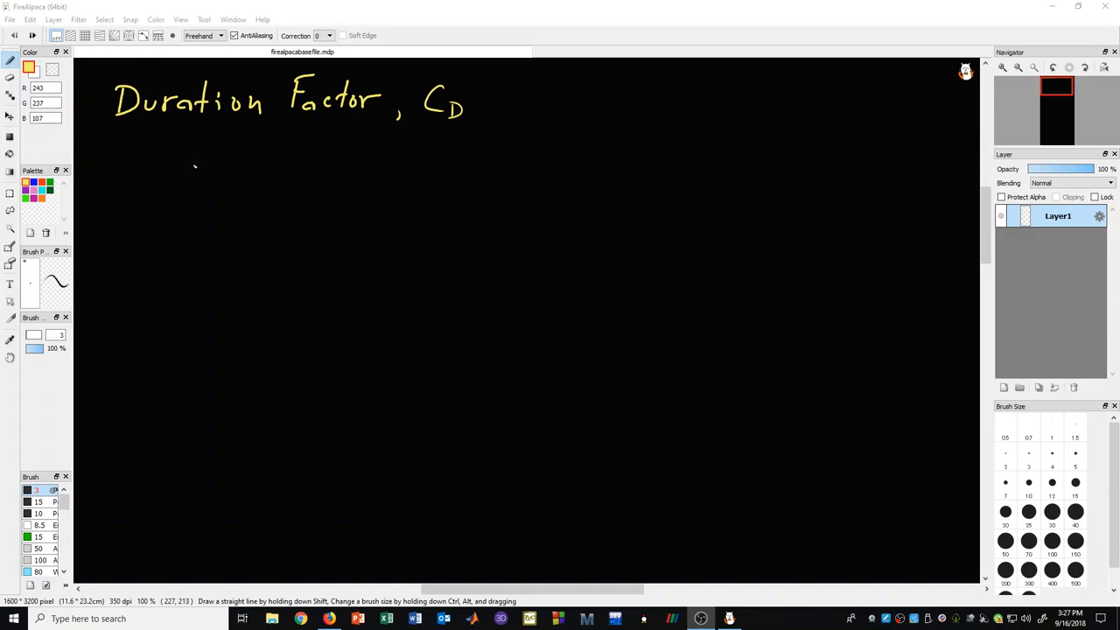
mouse_move(194, 166)
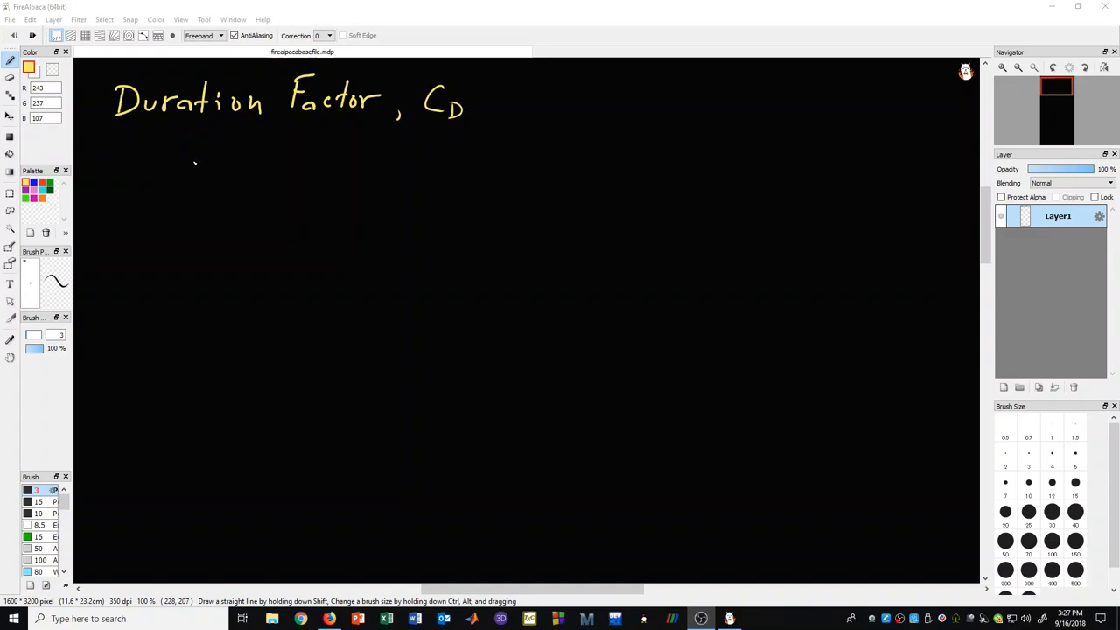
mouse_move(196, 165)
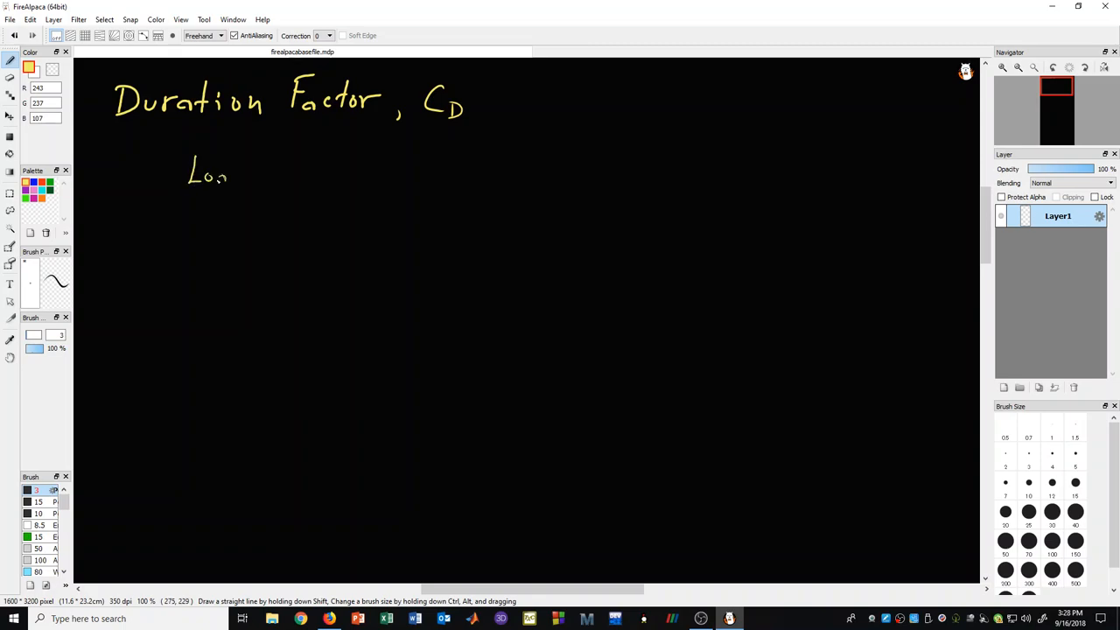
- Handwrite 'Load of shortest duration' under the title with 'C_D' as the right column heading
left_click_drag(224, 175, 280, 171)
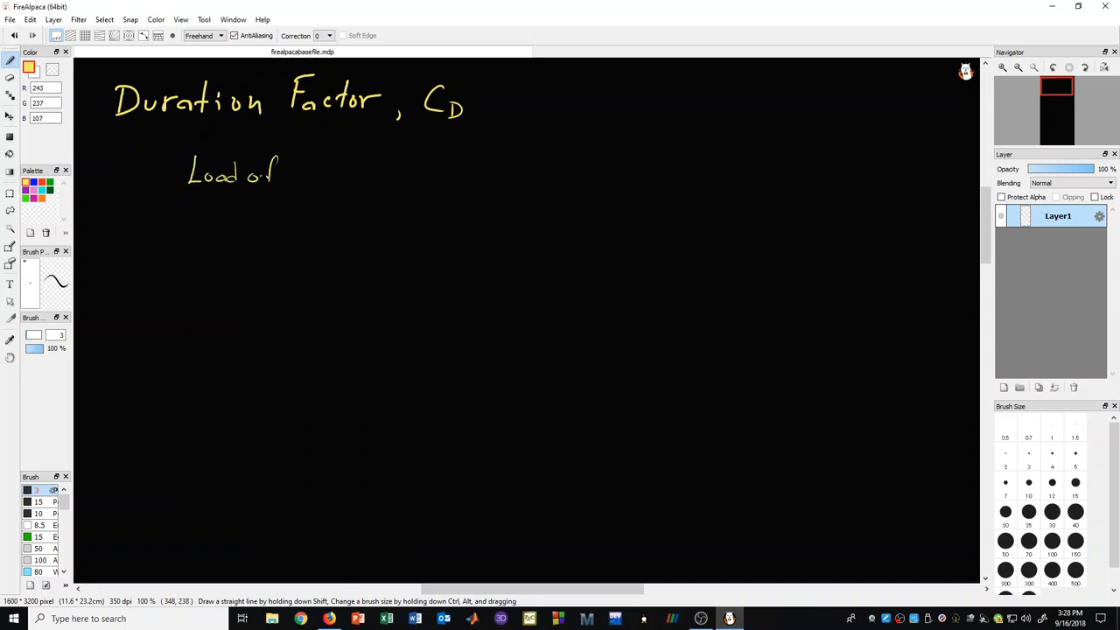
left_click_drag(283, 173, 332, 179)
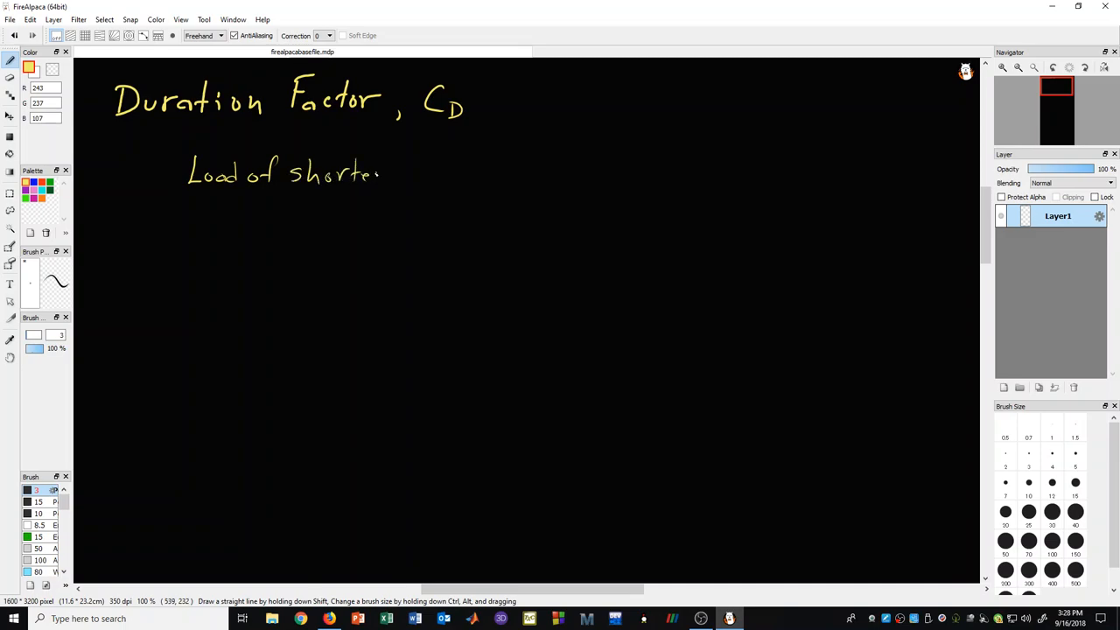
left_click_drag(381, 184, 393, 161)
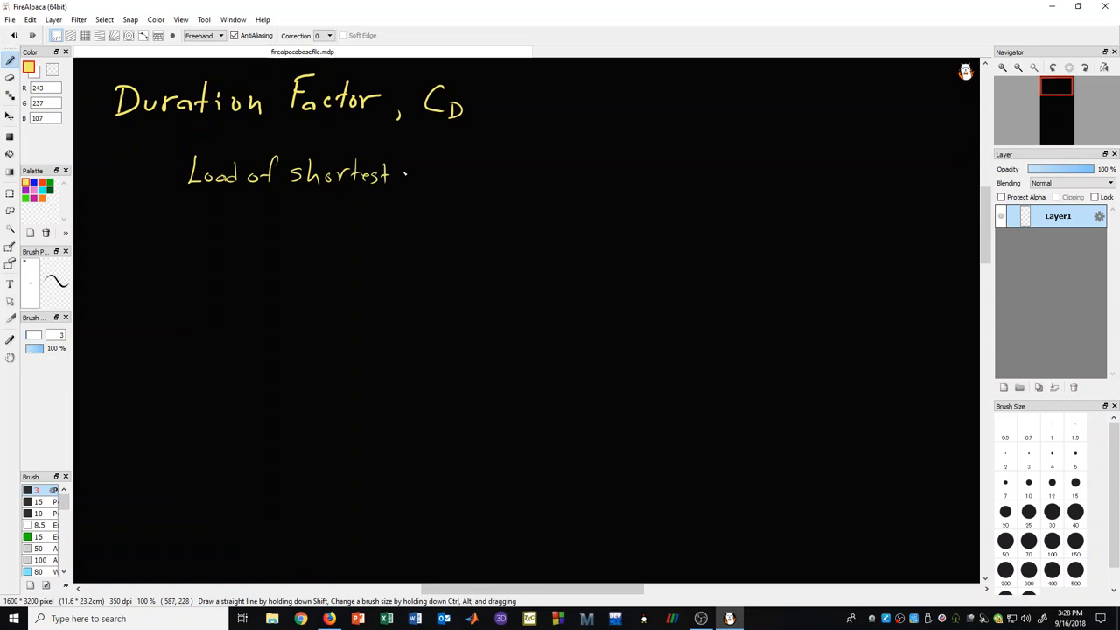
left_click_drag(410, 175, 458, 175)
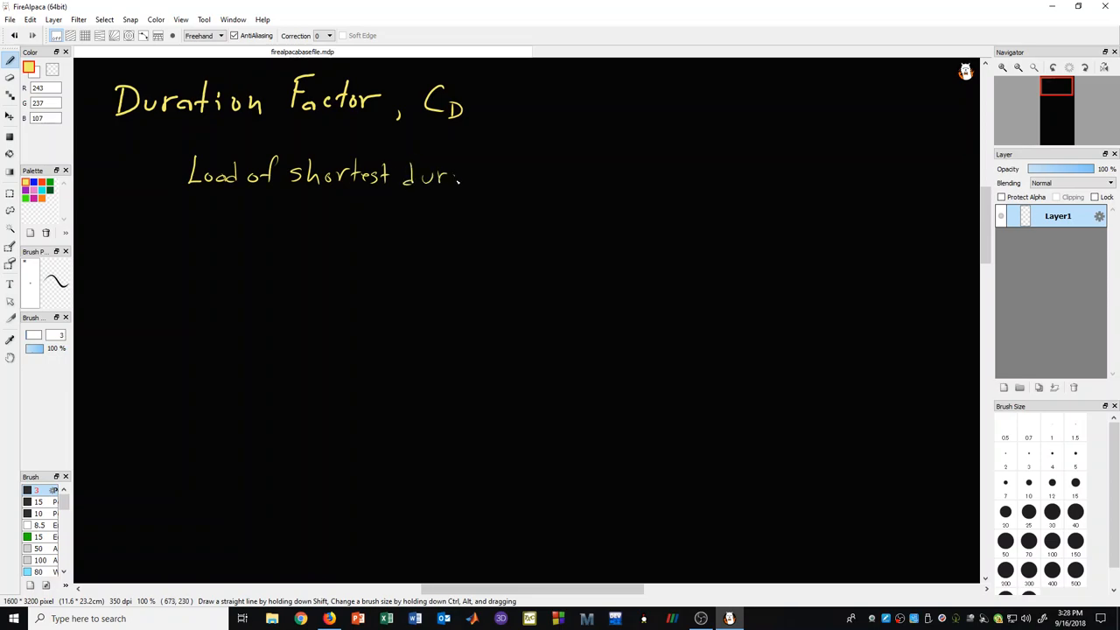
left_click_drag(462, 175, 496, 179)
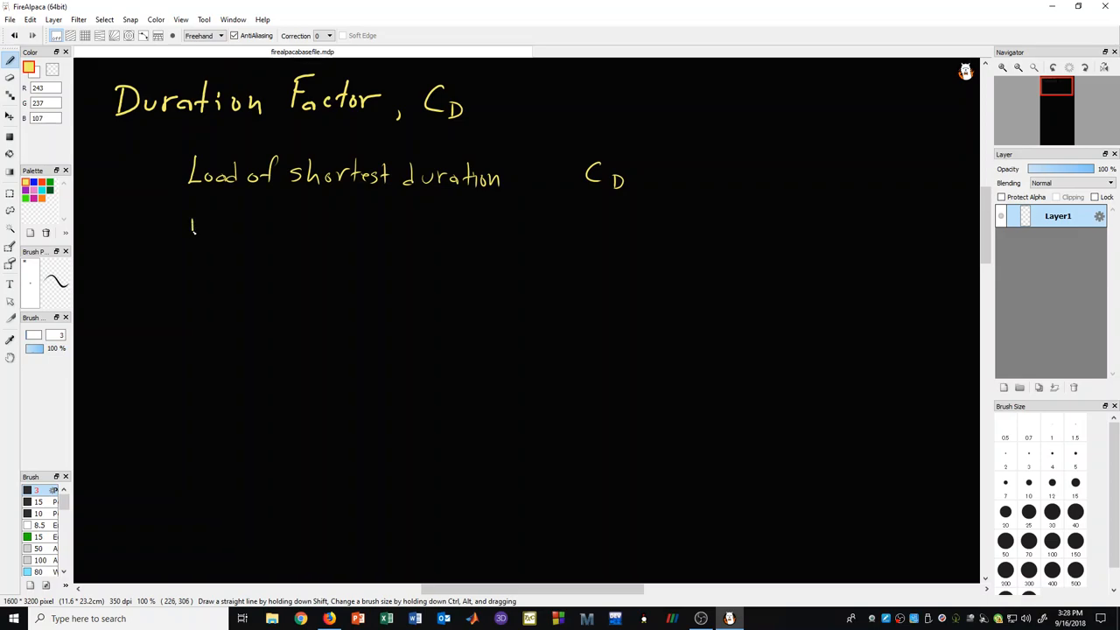
- Handwrite the row 'Dead Load' with 0.9 under the C_D column
left_click_drag(189, 231, 234, 218)
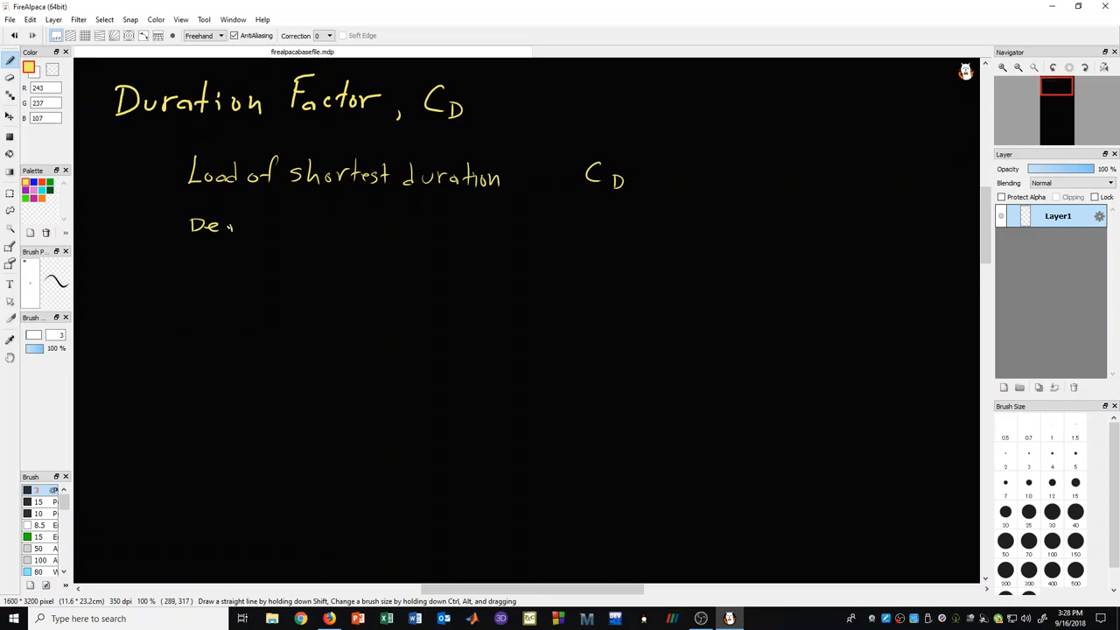
left_click_drag(224, 225, 294, 226)
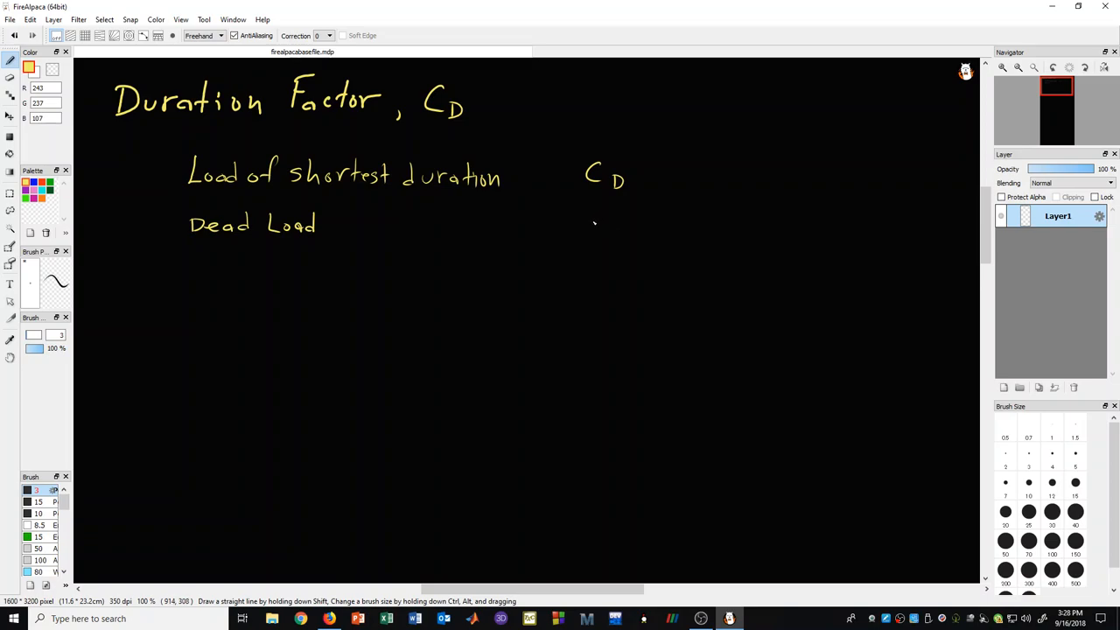
left_click_drag(586, 224, 594, 236)
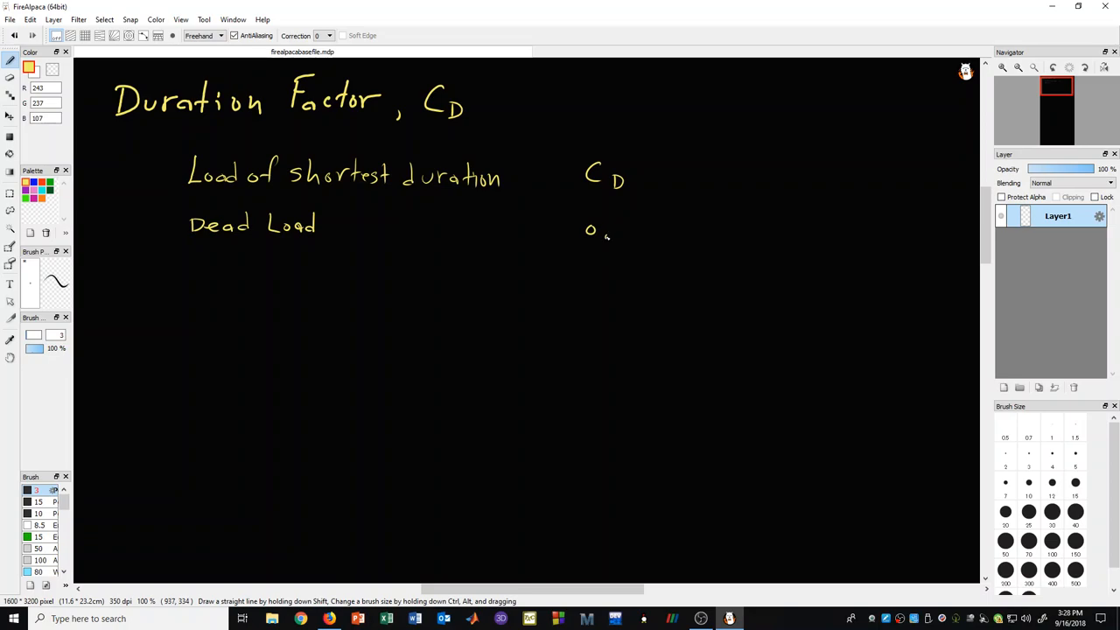
left_click_drag(603, 231, 628, 226)
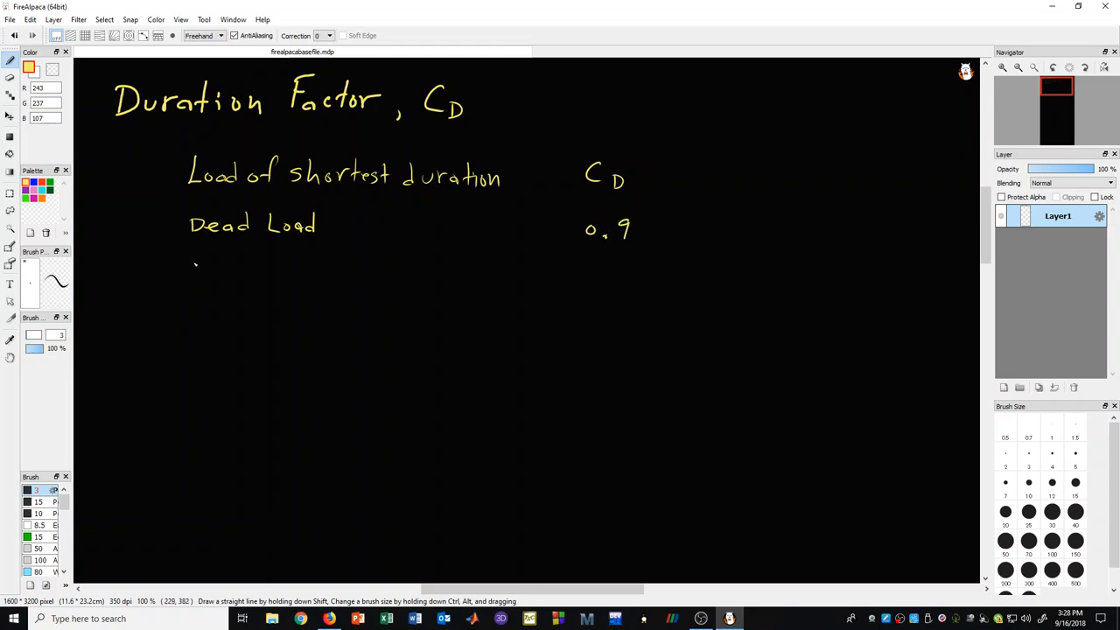
- Handwrite the rows 'Floor Live Load' 1.0 and 'Snow' 1.15 beneath it
left_click_drag(193, 254, 192, 273)
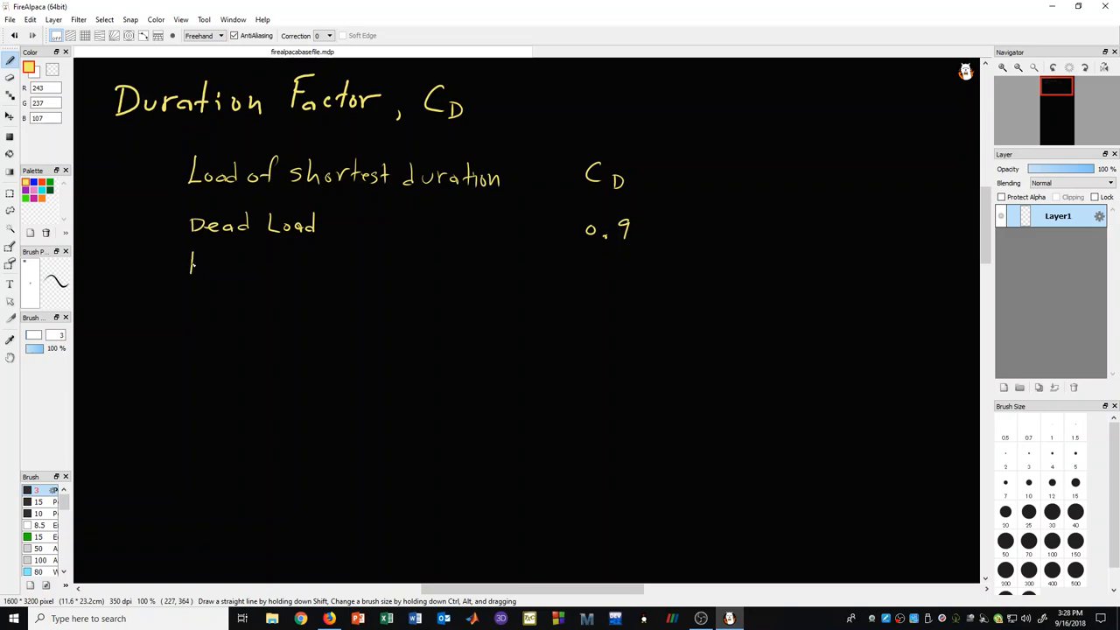
left_click_drag(189, 262, 235, 266)
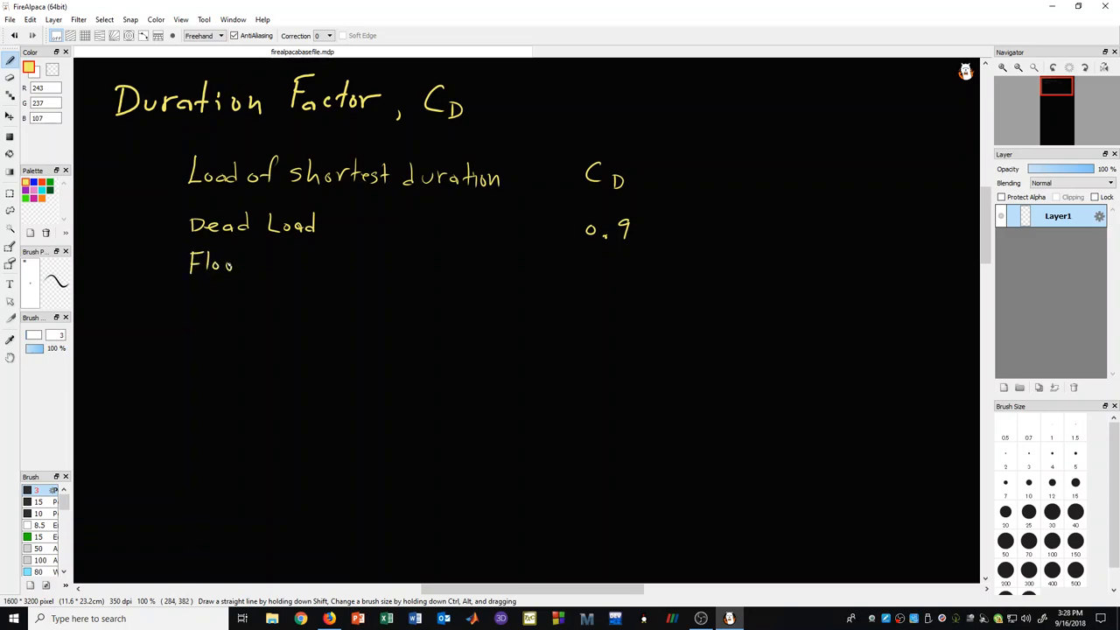
left_click_drag(236, 262, 294, 263)
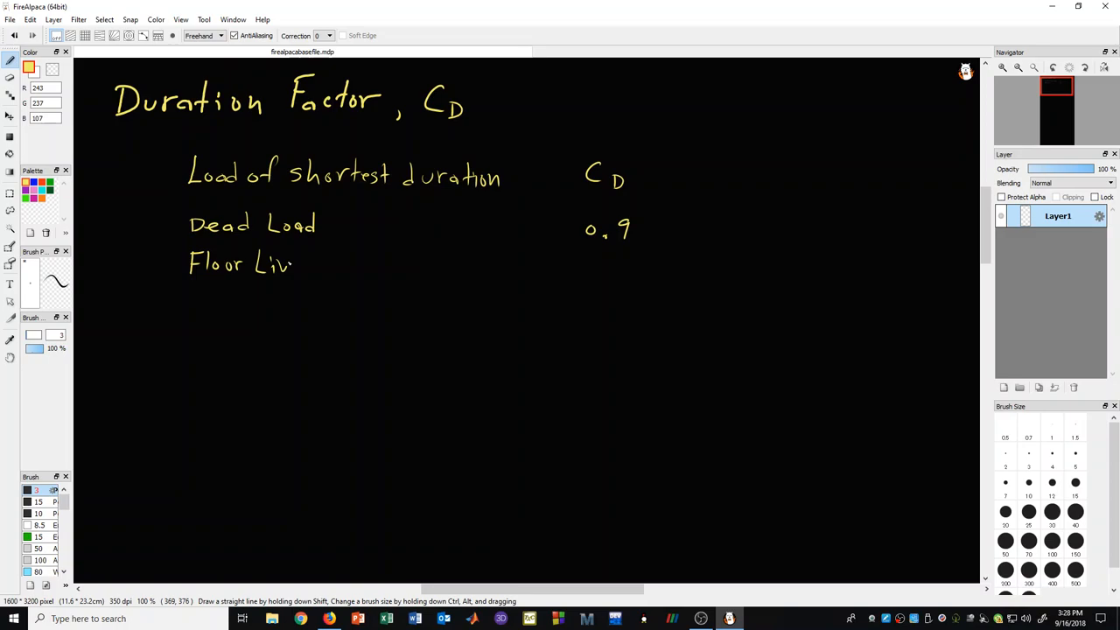
left_click_drag(297, 262, 350, 263)
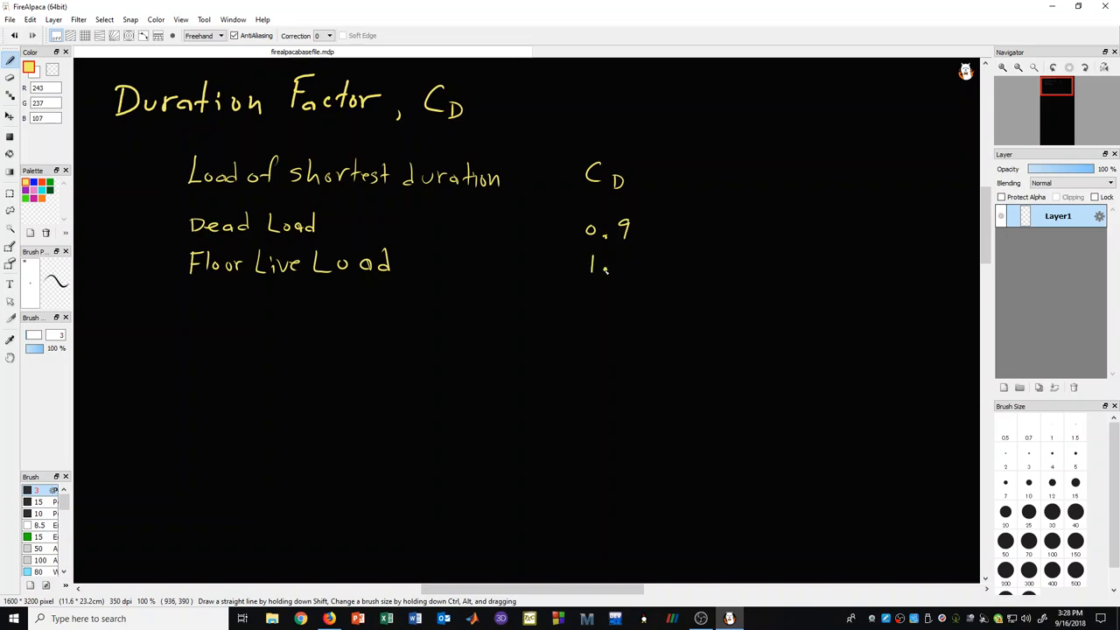
left_click_drag(612, 262, 633, 266)
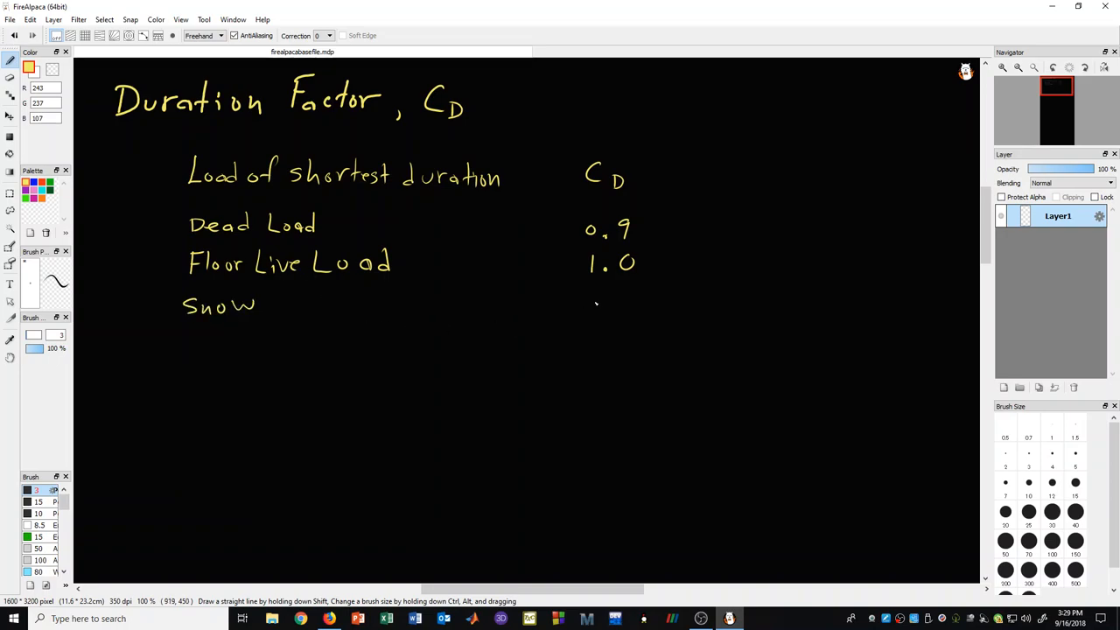
left_click_drag(591, 312, 630, 298)
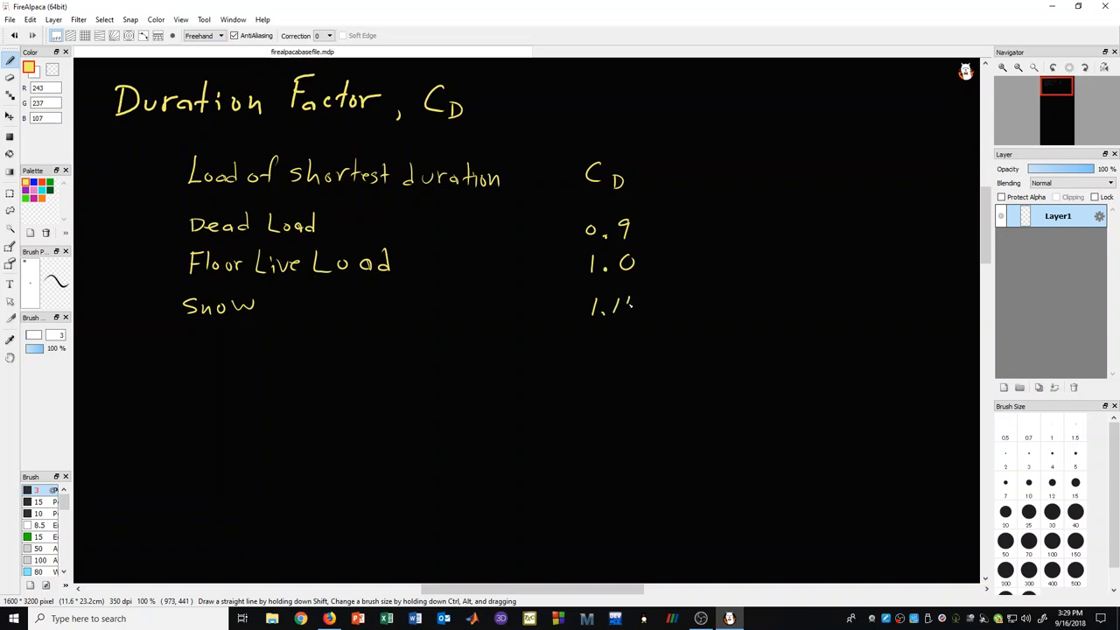
left_click(630, 305)
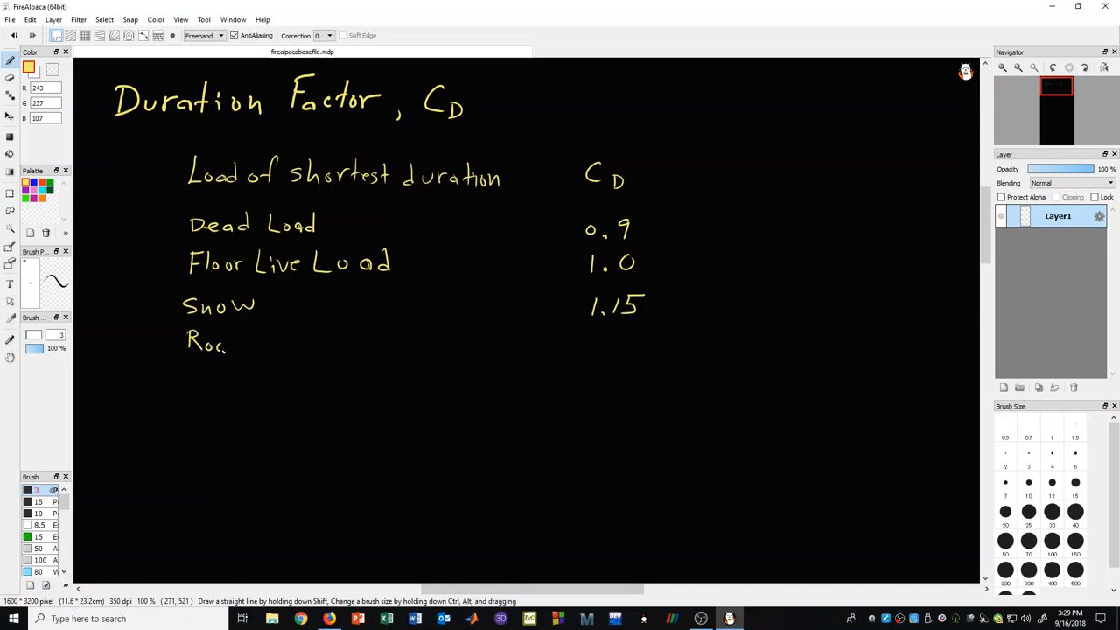
- Handwrite the row 'Roof Live Load' with the value 1.25
left_click_drag(226, 347, 287, 341)
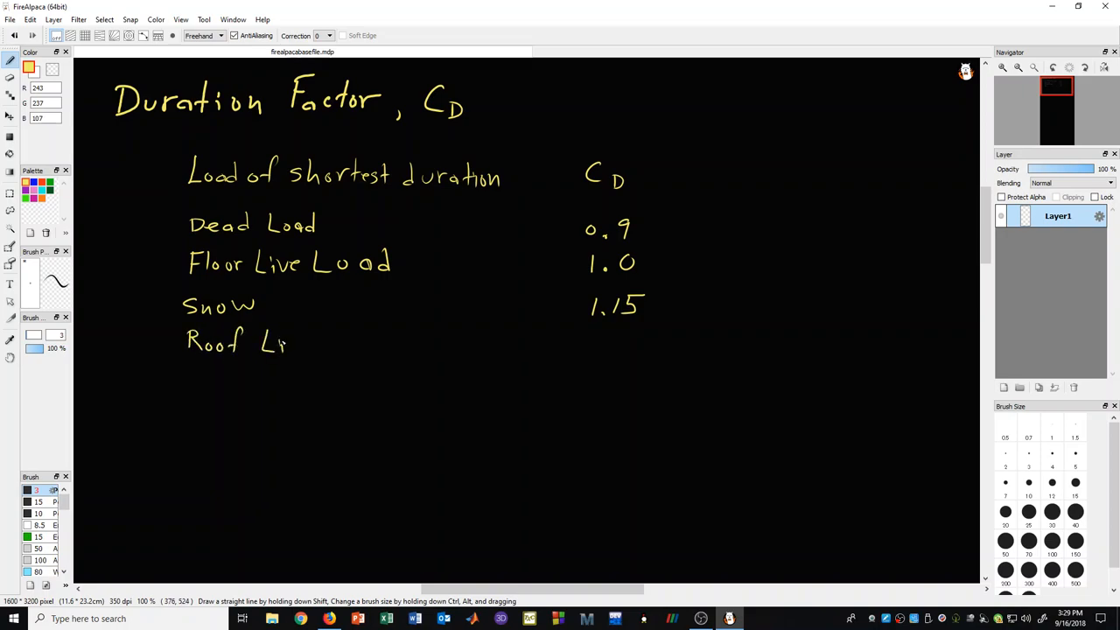
left_click_drag(289, 341, 358, 341)
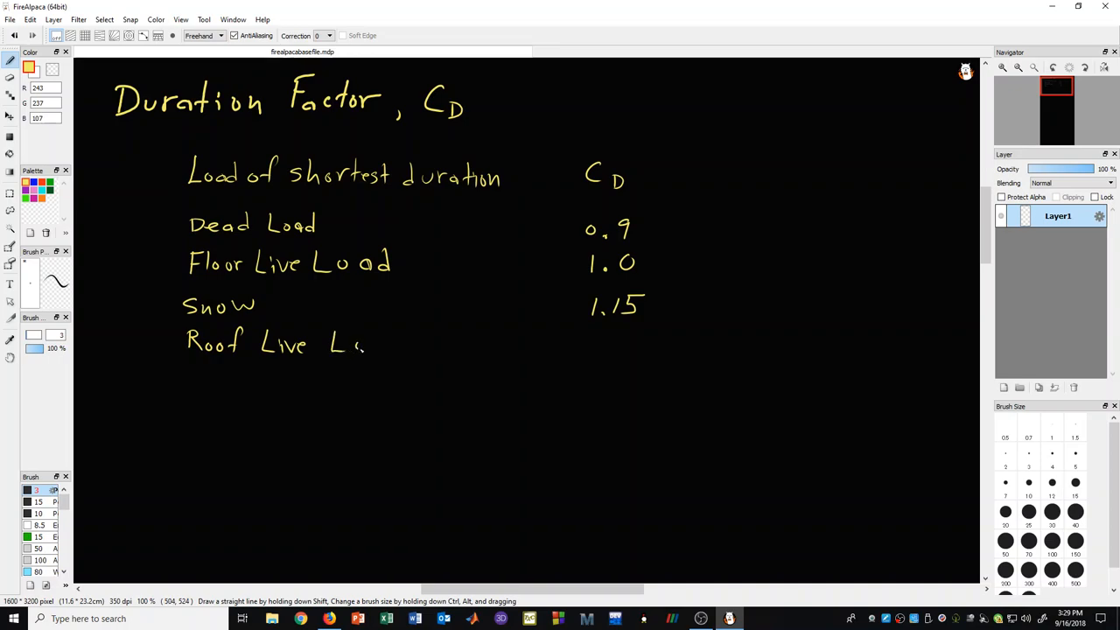
left_click_drag(364, 341, 411, 350)
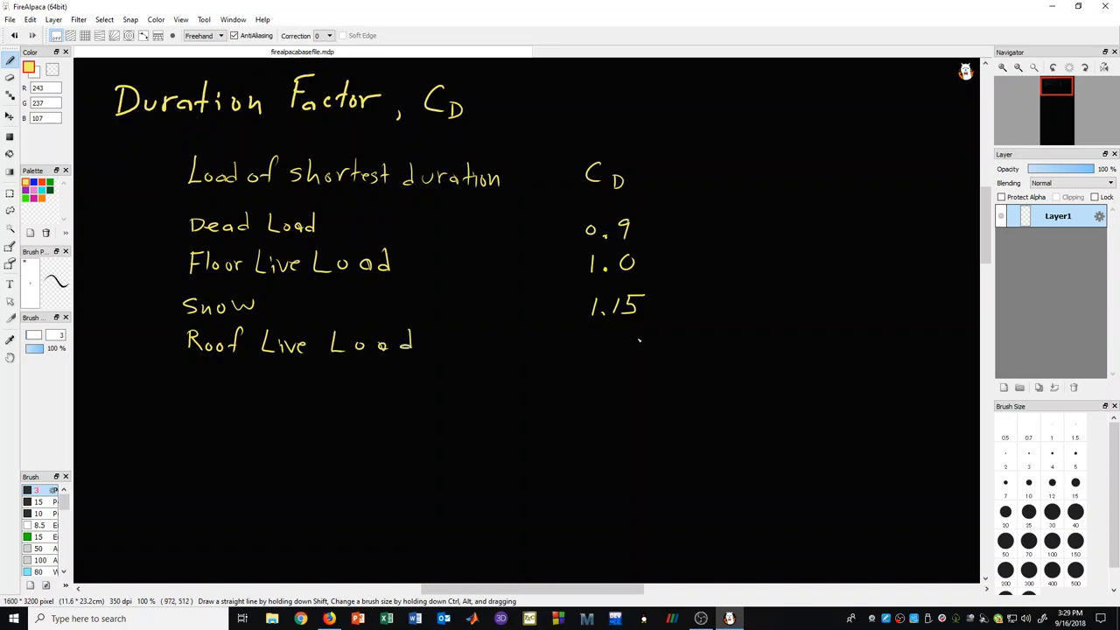
left_click_drag(599, 336, 598, 350)
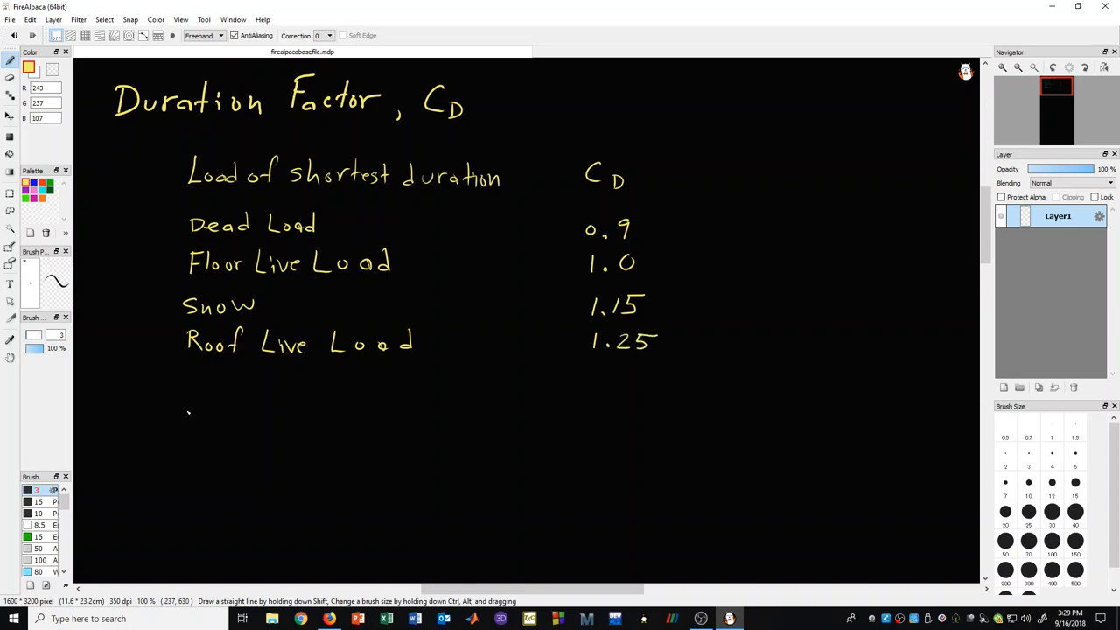
mouse_move(61, 434)
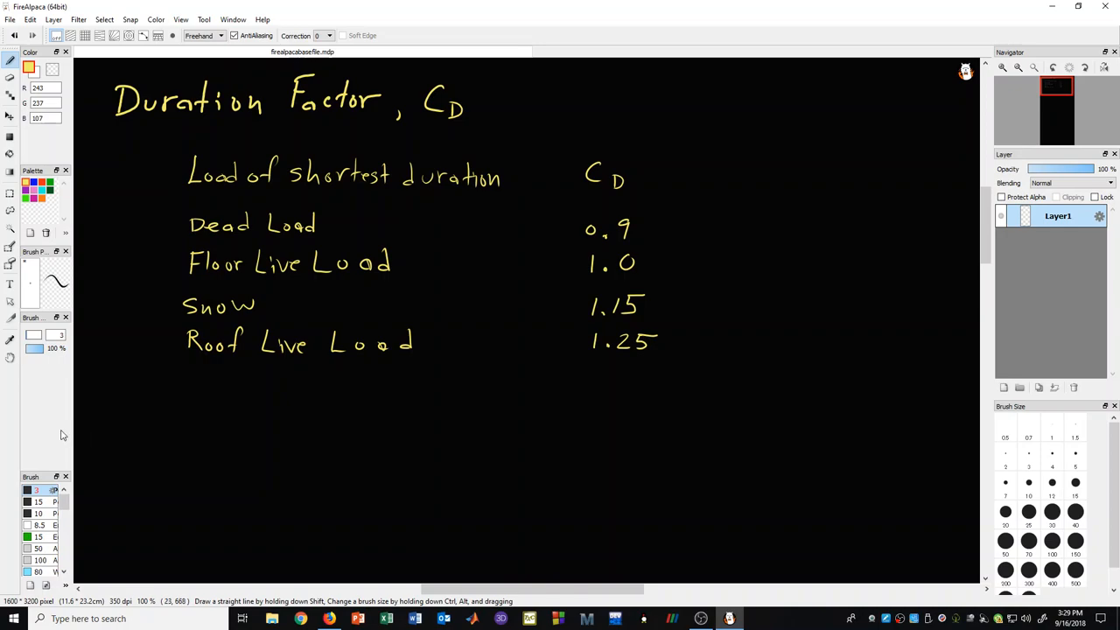
- Handwrite the row 'Wind or Earthquake' with the value 1.6
left_click_drag(182, 371, 210, 388)
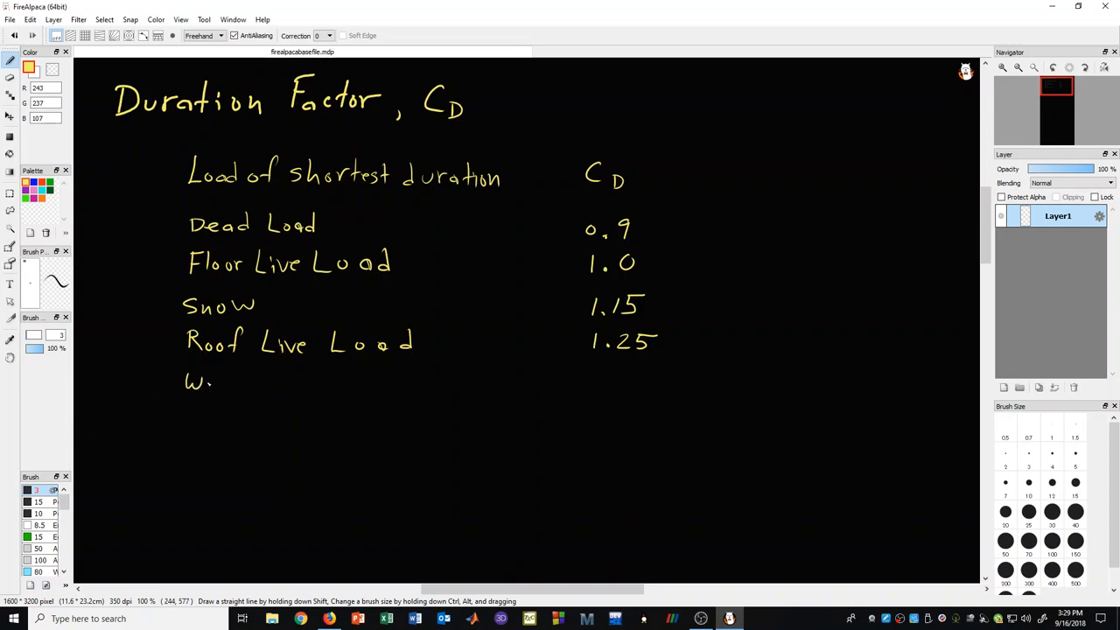
left_click_drag(209, 385, 280, 389)
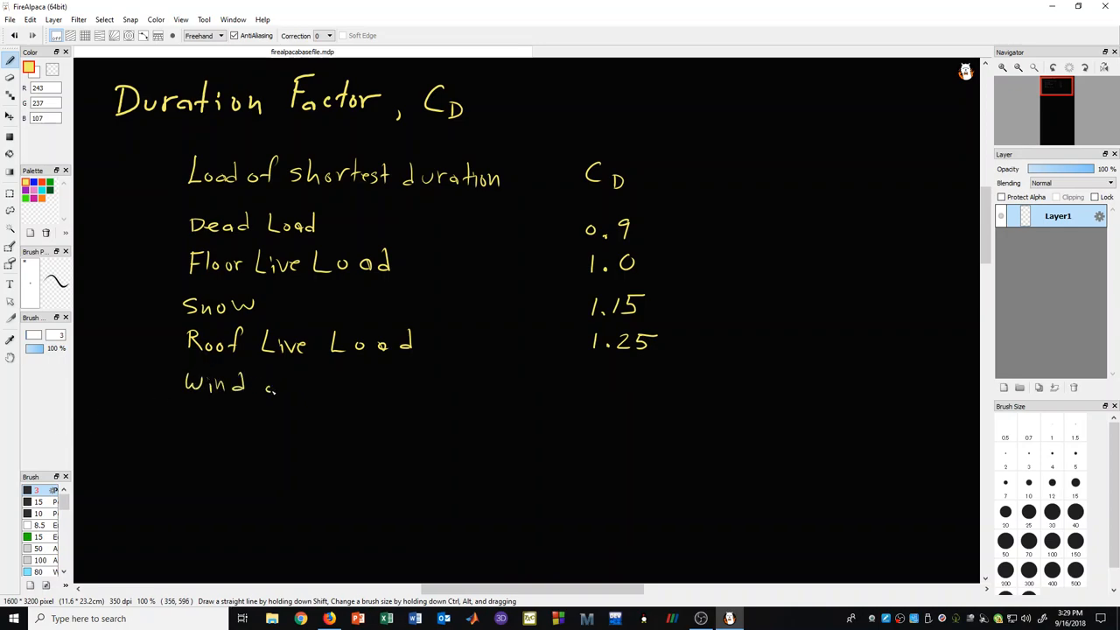
left_click(280, 385)
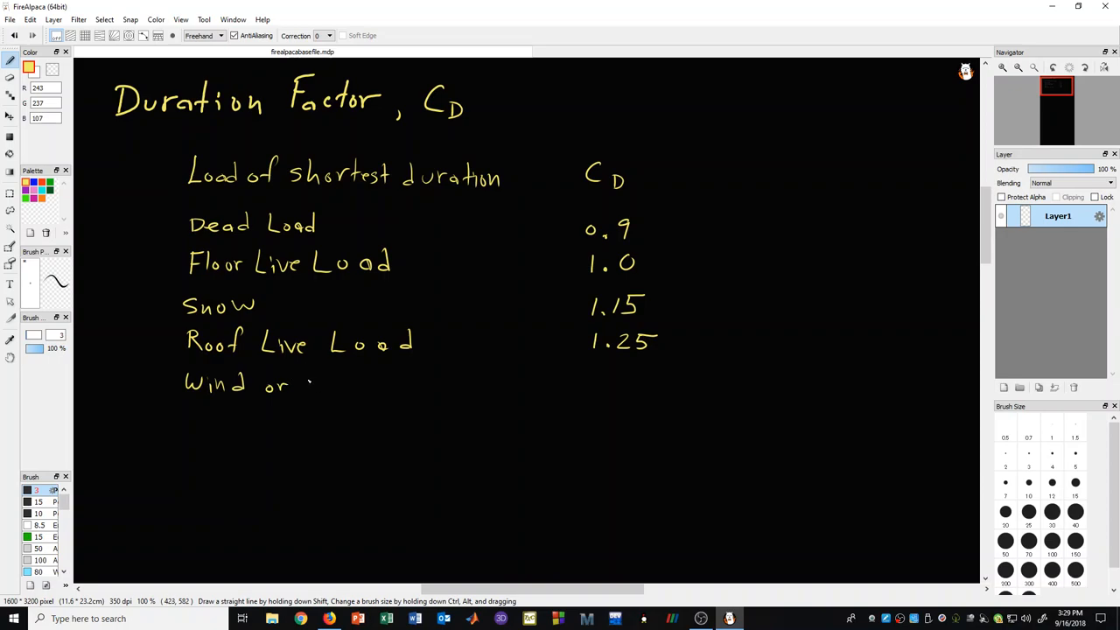
left_click_drag(304, 389, 341, 388)
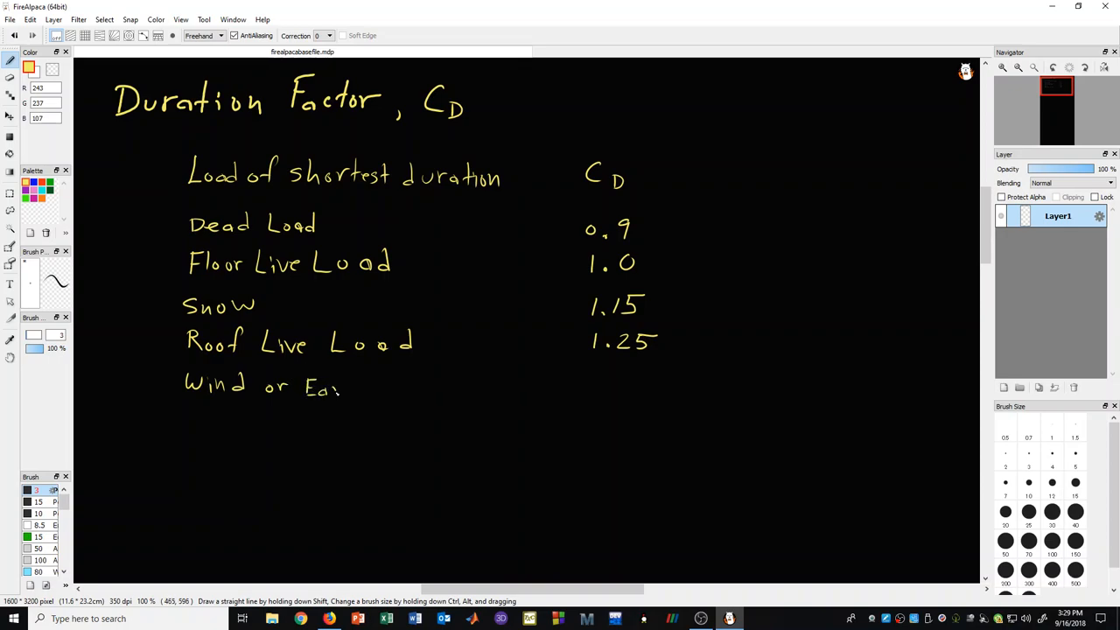
left_click_drag(350, 389, 394, 402)
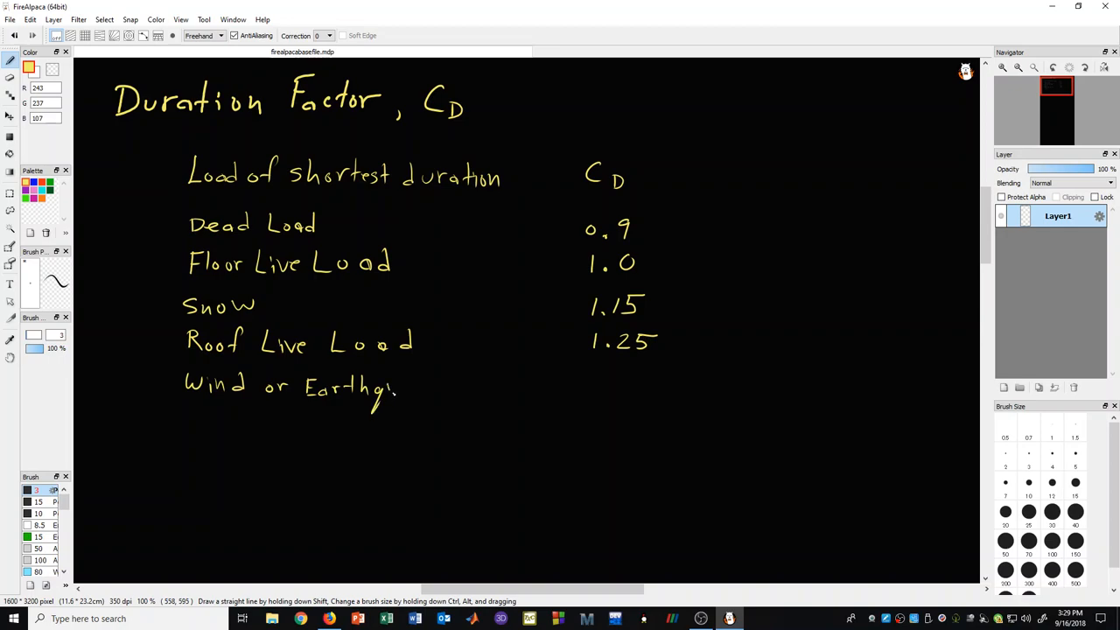
left_click_drag(384, 388, 451, 385)
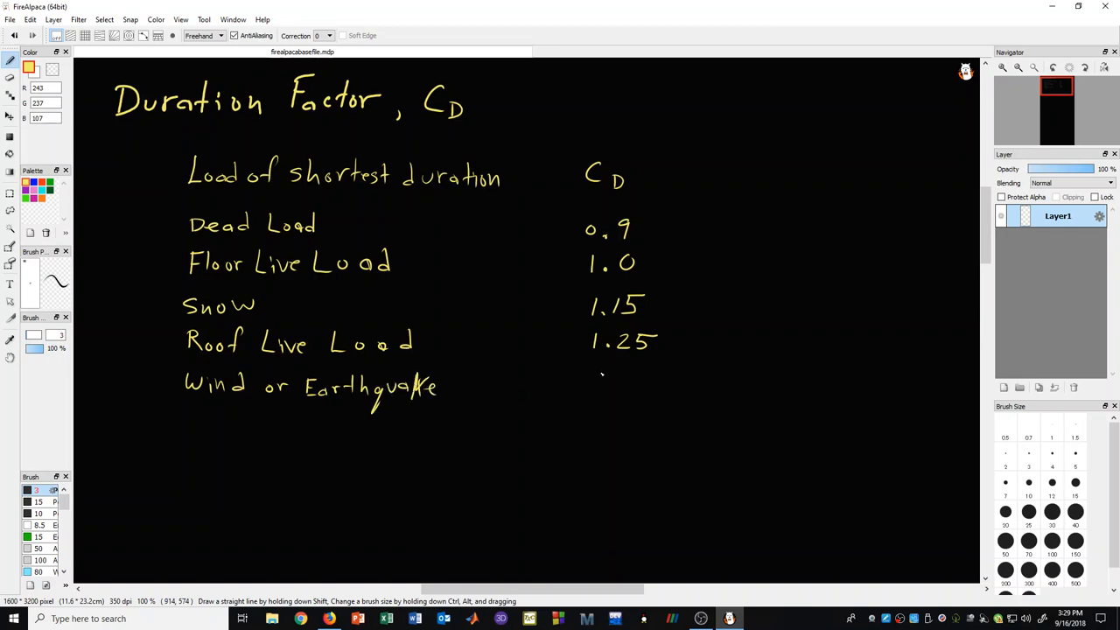
left_click_drag(591, 385, 633, 388)
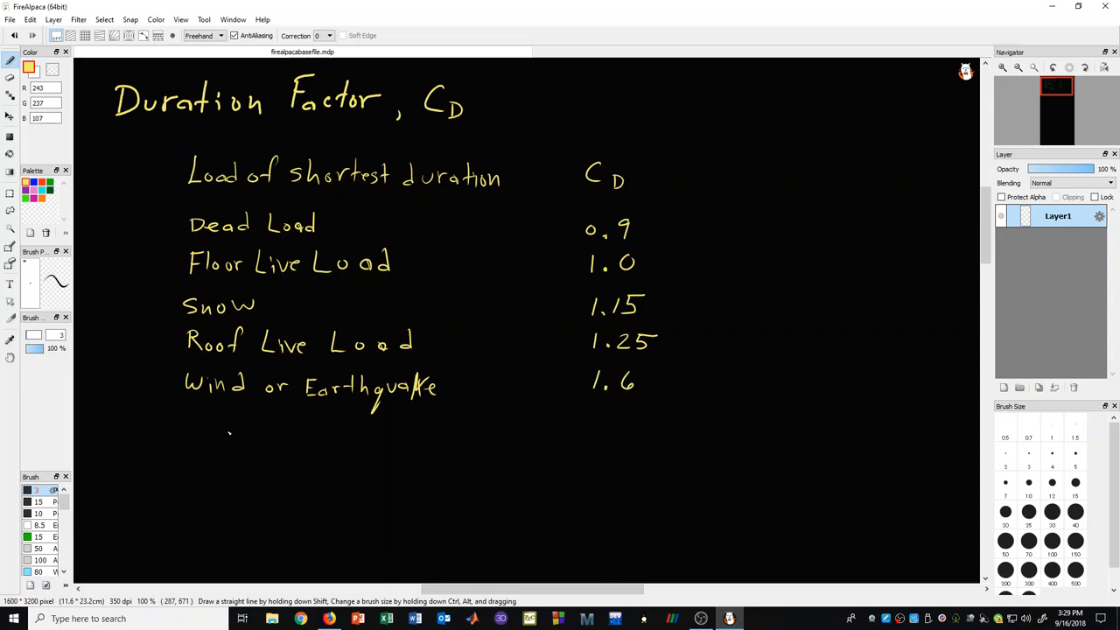
- Begin handwriting the 'Impact' row label below
left_click_drag(178, 434, 191, 426)
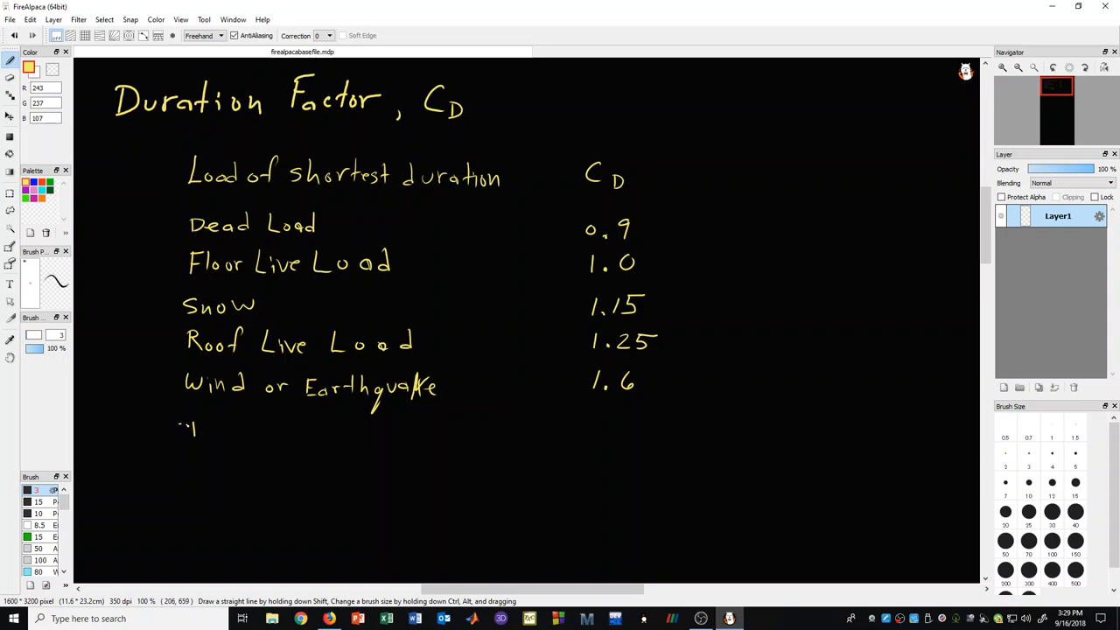
left_click_drag(179, 434, 248, 438)
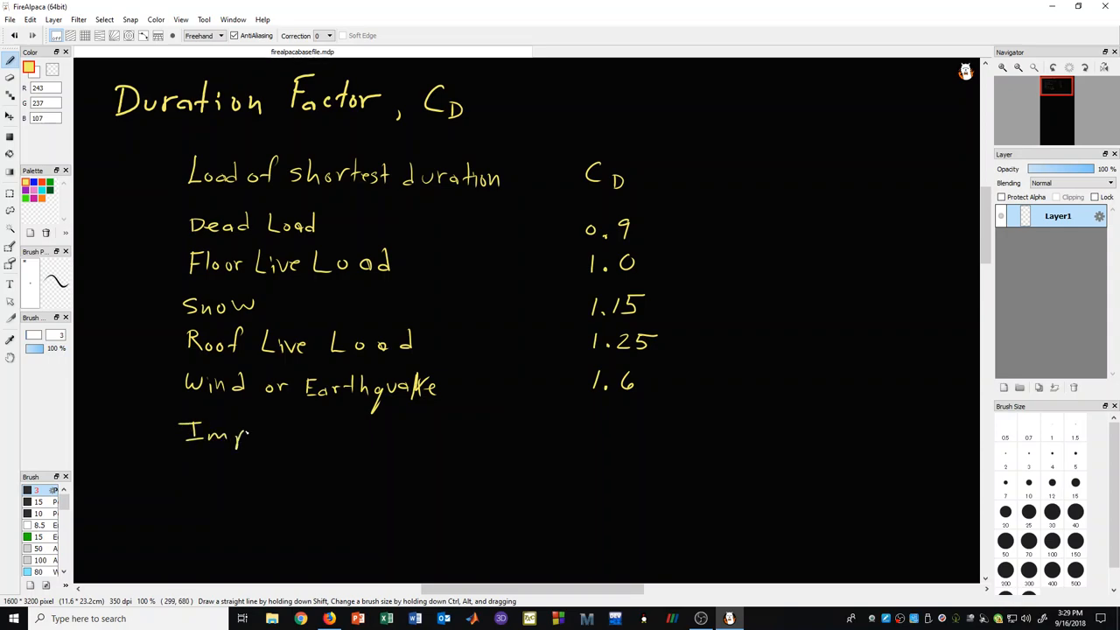
left_click_drag(254, 434, 301, 434)
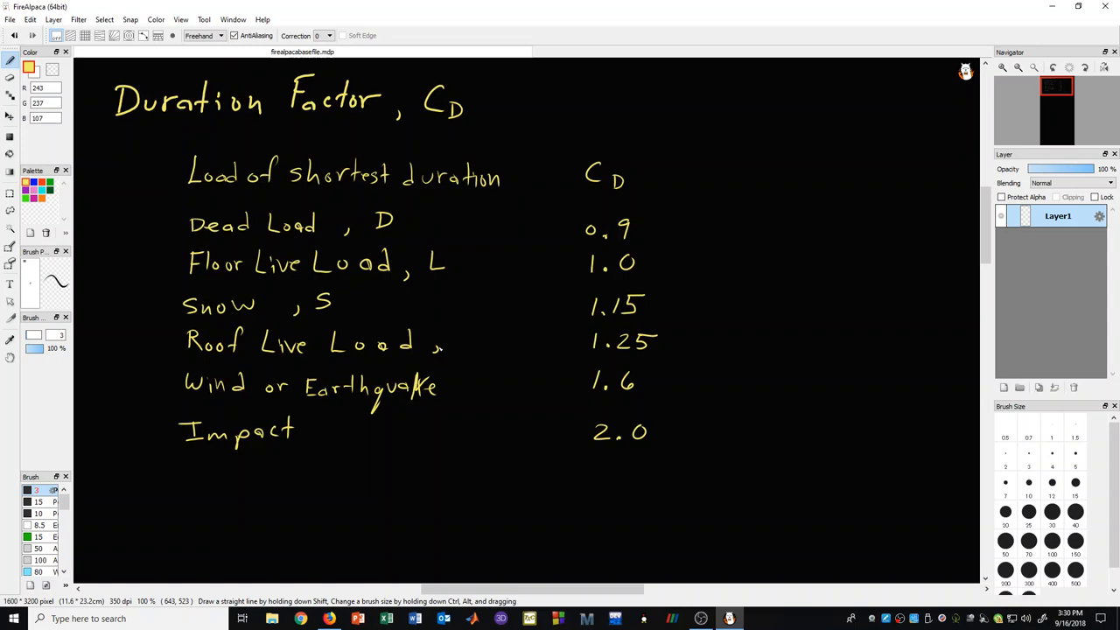
- Append the abbreviations 'Lr', 'W or E' and 'I' after the Roof Live, Wind or Earthquake and Impact labels
left_click_drag(438, 342, 490, 341)
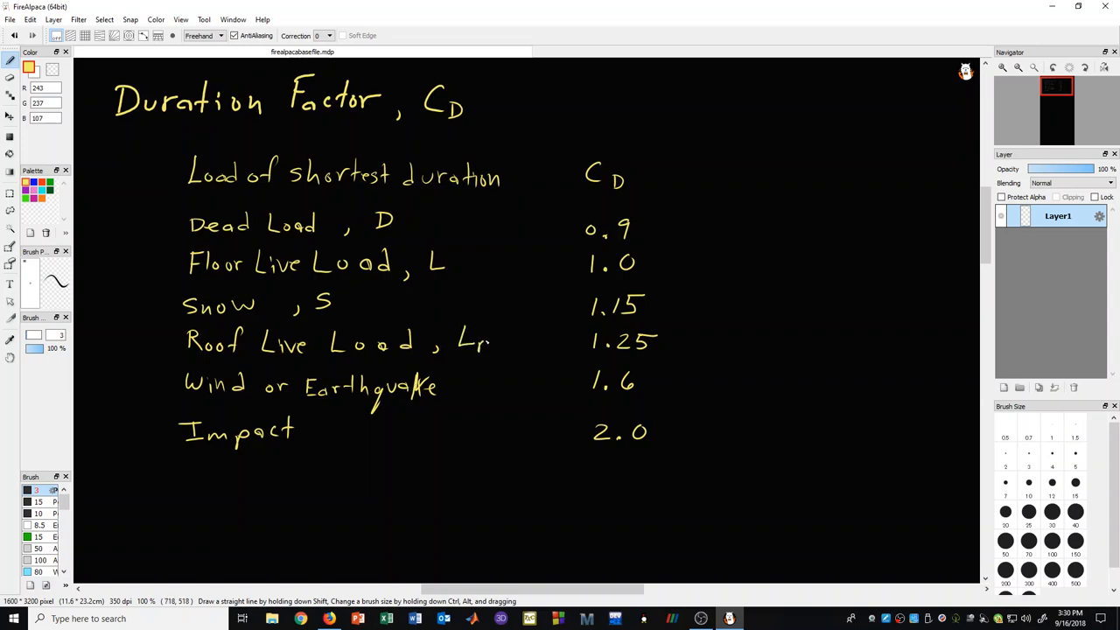
left_click(453, 400)
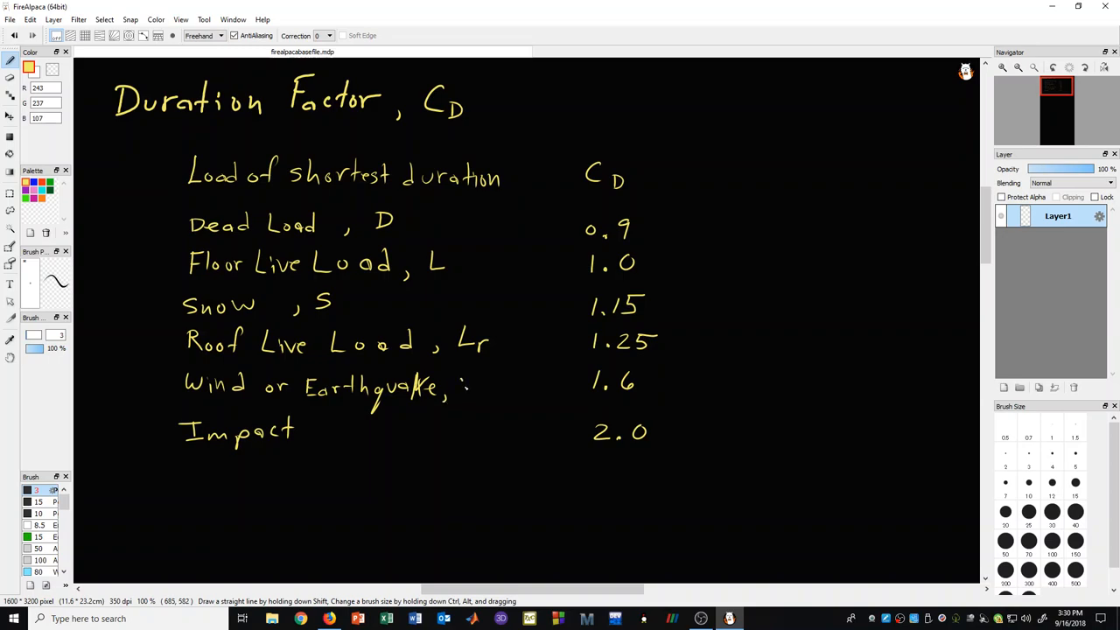
left_click_drag(458, 389, 508, 388)
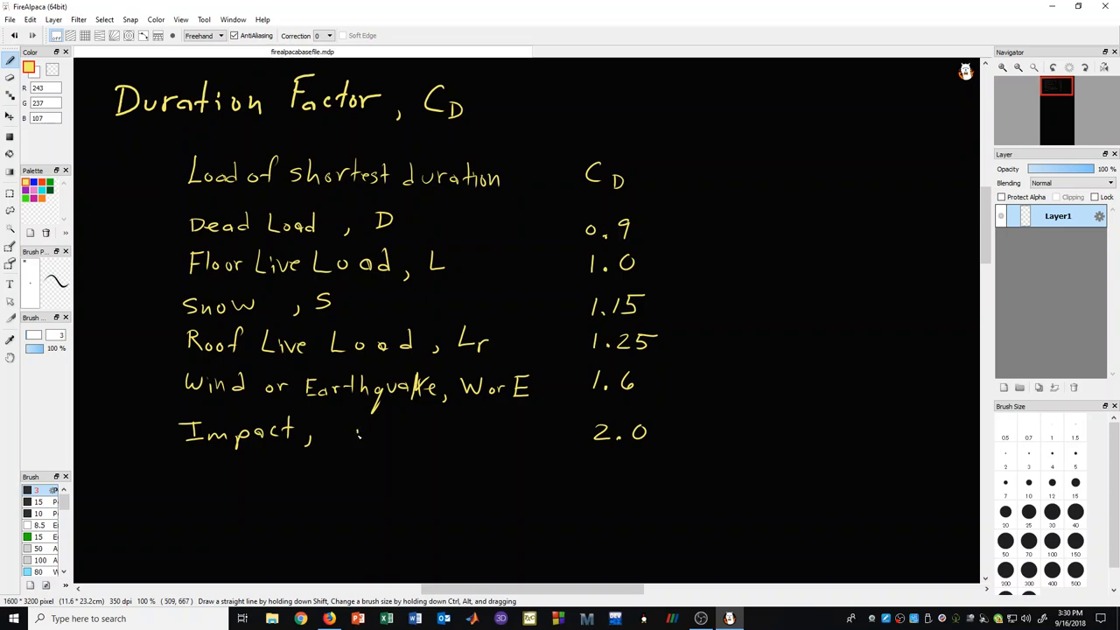
left_click_drag(350, 427, 359, 448)
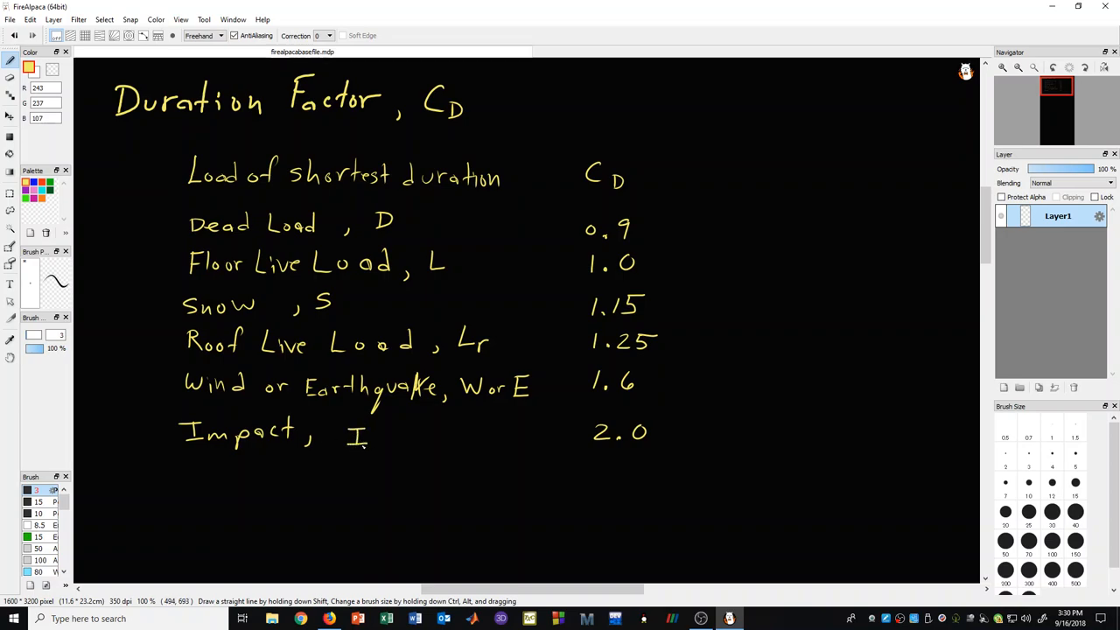
left_click(367, 437)
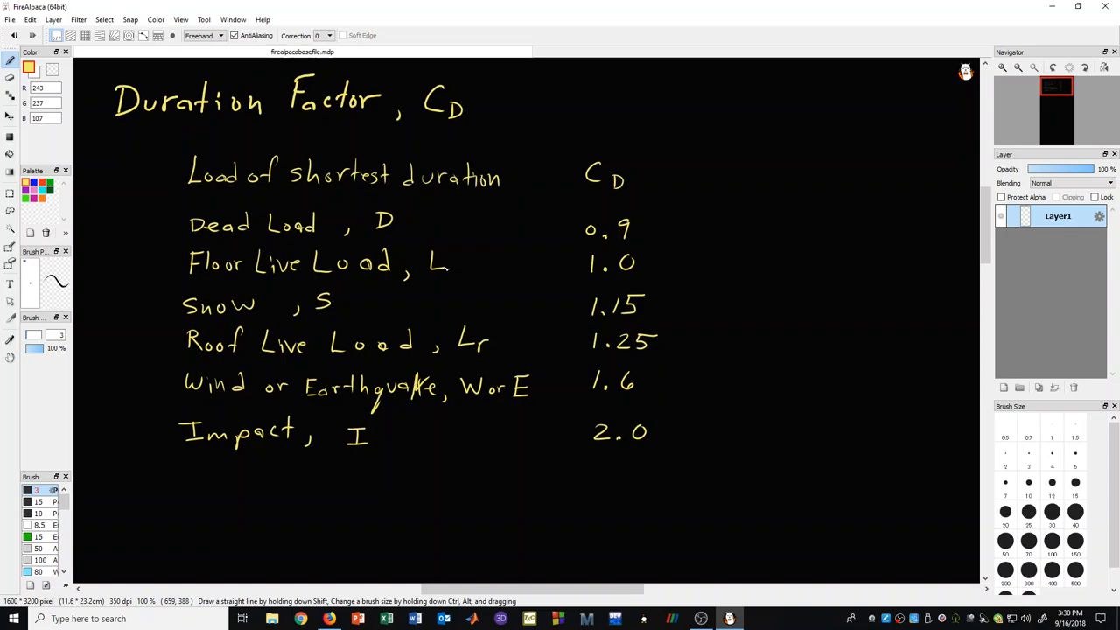
mouse_move(441, 268)
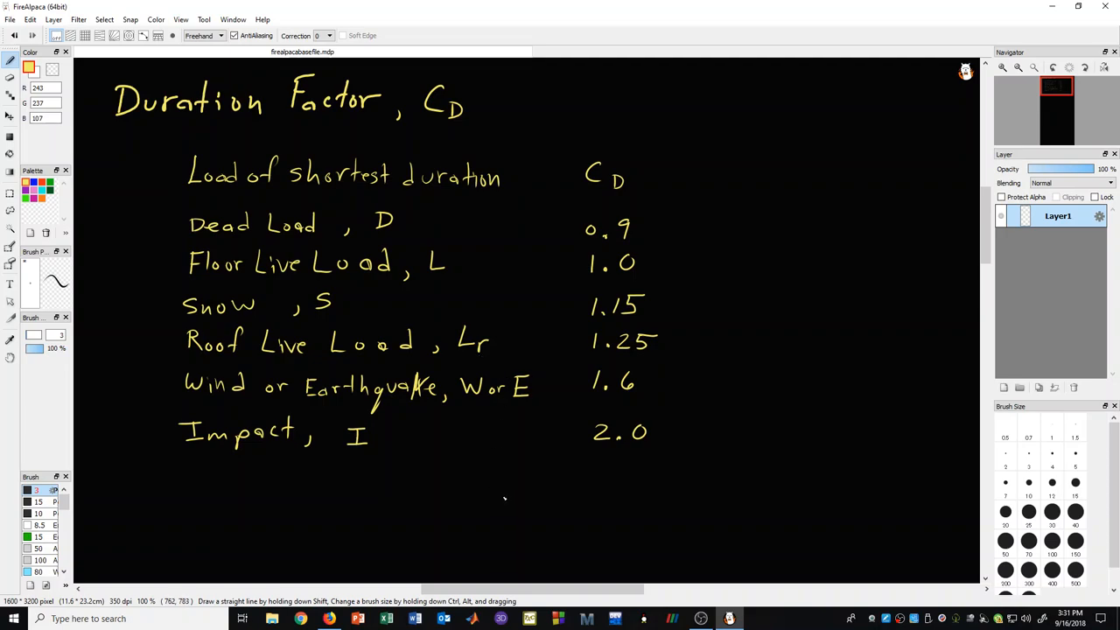
mouse_move(446, 462)
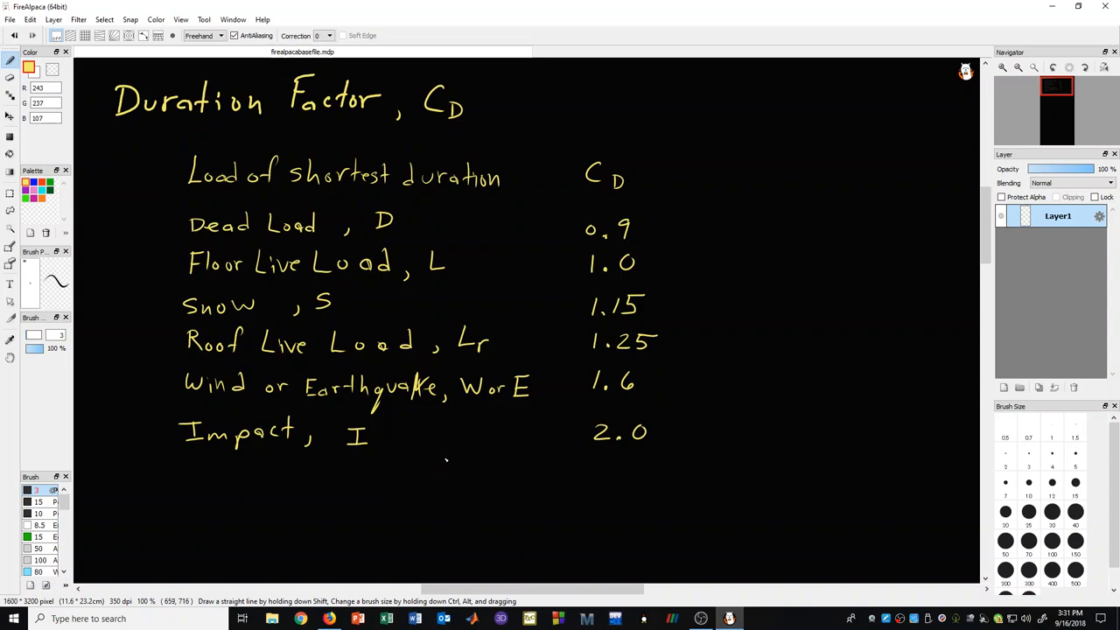